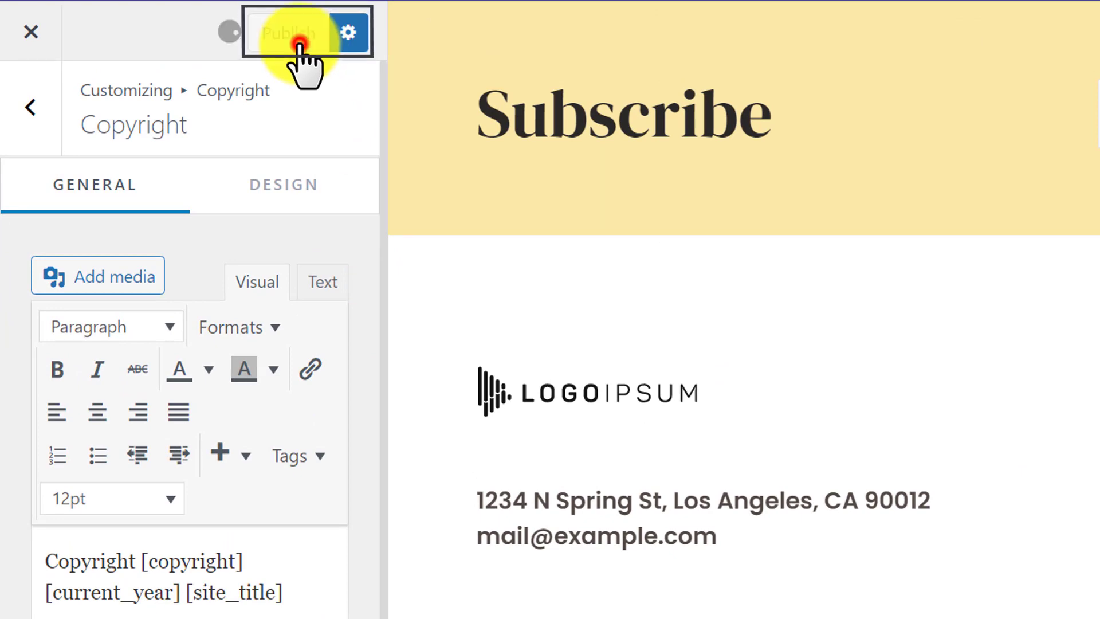
Publish the footer copyright settings so the 2023 site-title line goes live.
left_click(284, 32)
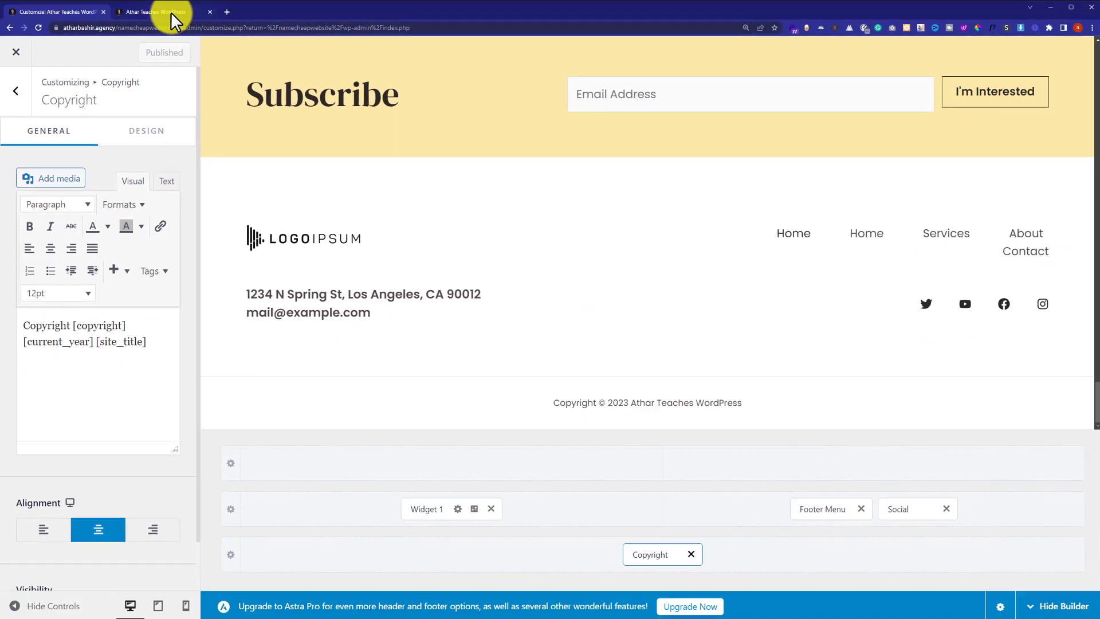